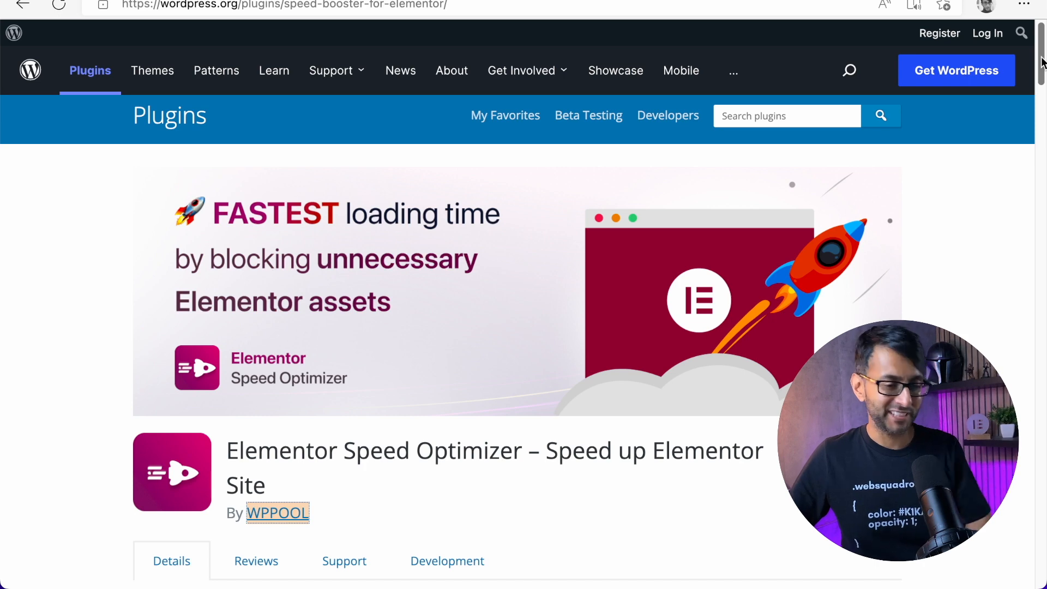
Step: Scroll down the WordPress.org plugin listing to reach the WPPOOL author link
{"action": "scroll", "scroll_direction": "down", "scroll_amount": 3}
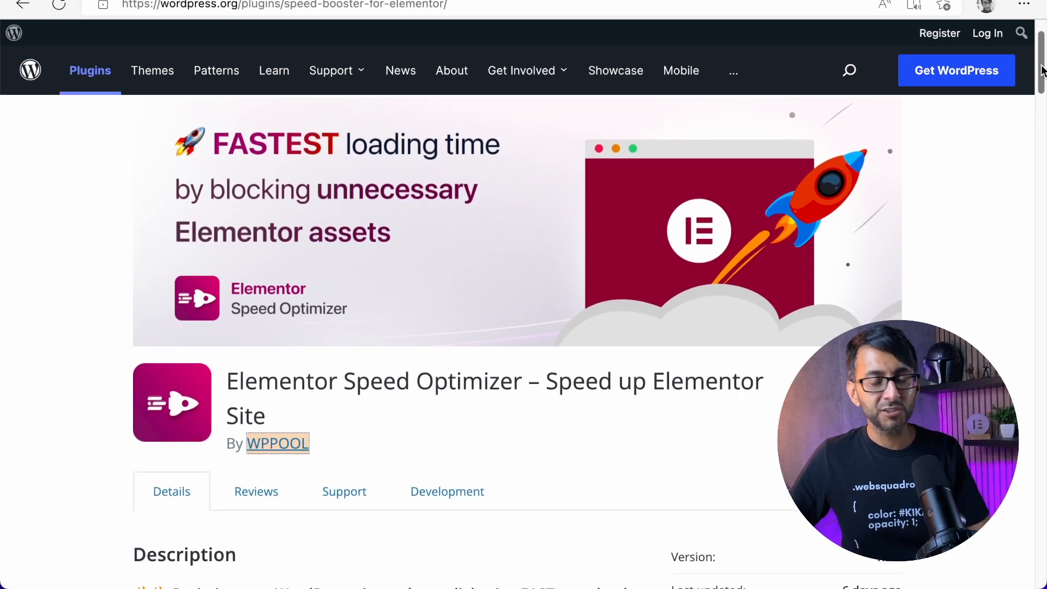
{"action": "scroll", "scroll_direction": "down", "scroll_amount": 3}
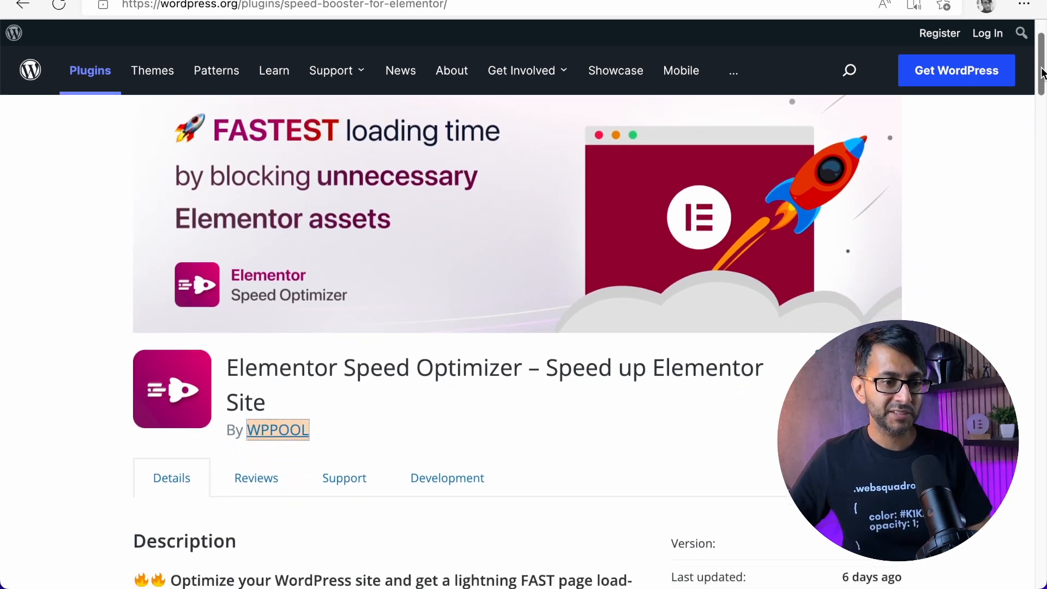
{"action": "scroll", "scroll_direction": "down", "scroll_amount": 3}
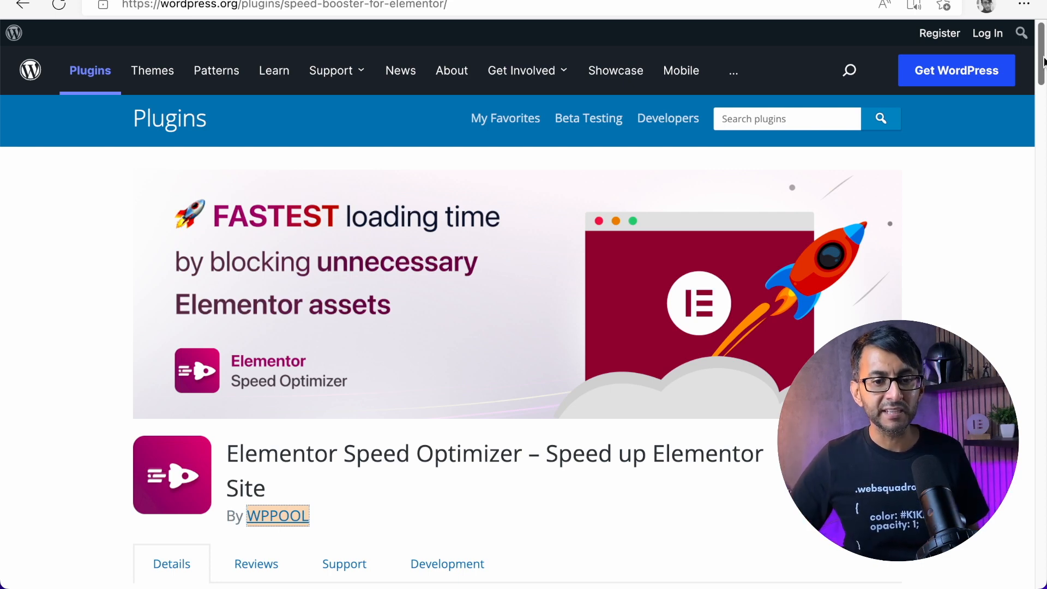
{"action": "mouse_move", "coordinate": [944, 188]}
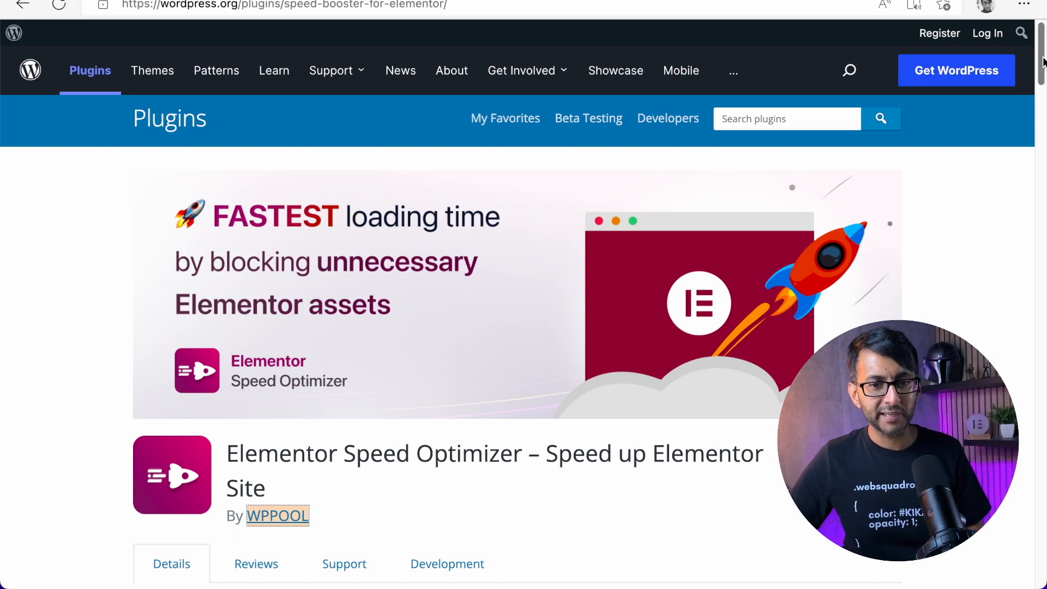
{"action": "scroll", "scroll_direction": "down", "scroll_amount": 3}
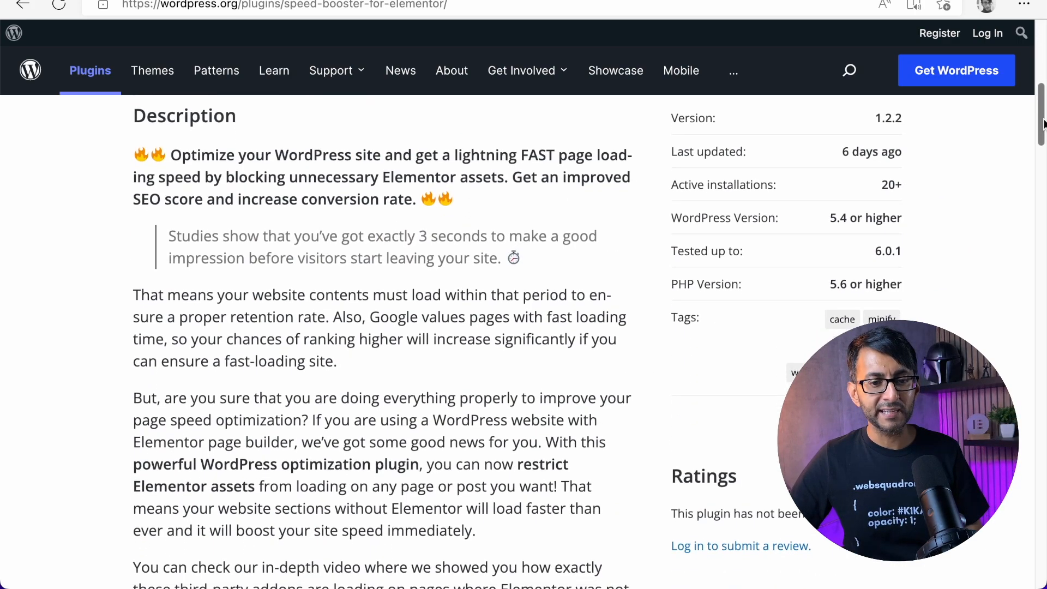
{"action": "scroll", "scroll_direction": "down", "scroll_amount": 3}
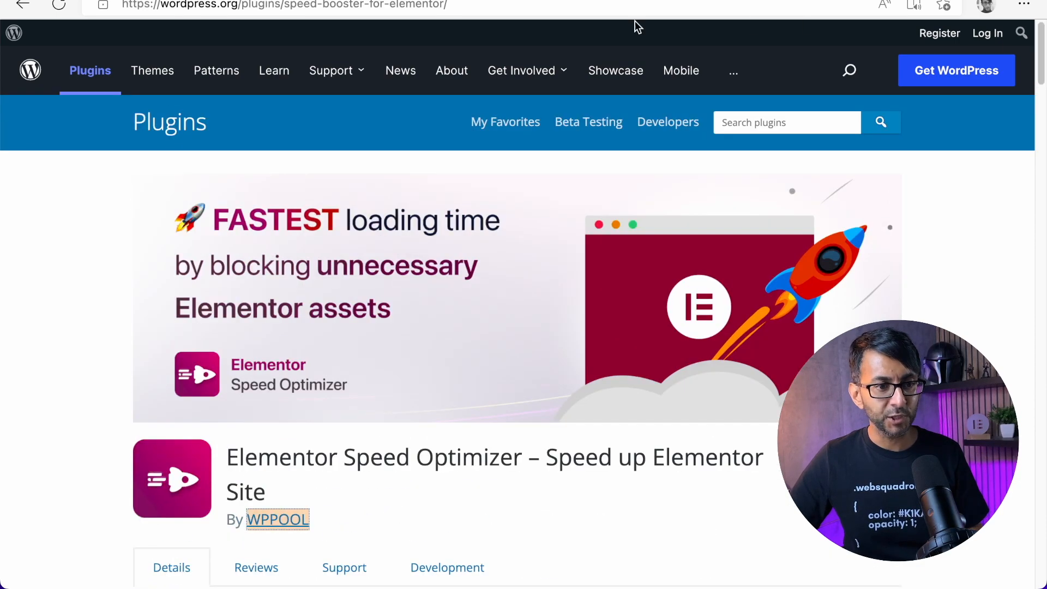
Step: Follow the WPPOOL author link to the Elementor Speed Optimizer product site and browse its features
{"action": "left_click", "coordinate": [277, 519]}
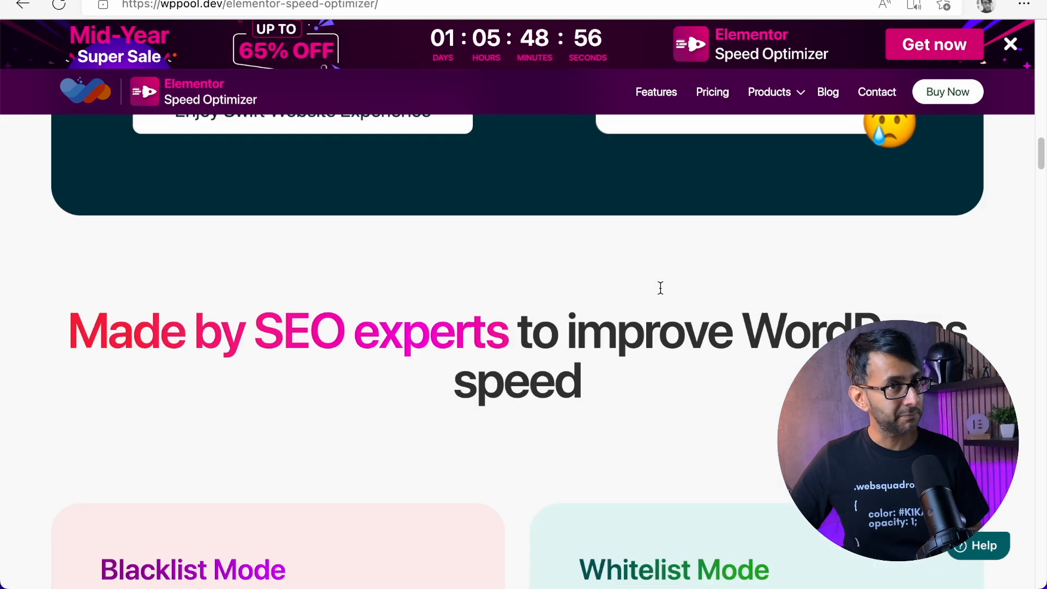
{"action": "scroll", "scroll_direction": "down", "scroll_amount": 3}
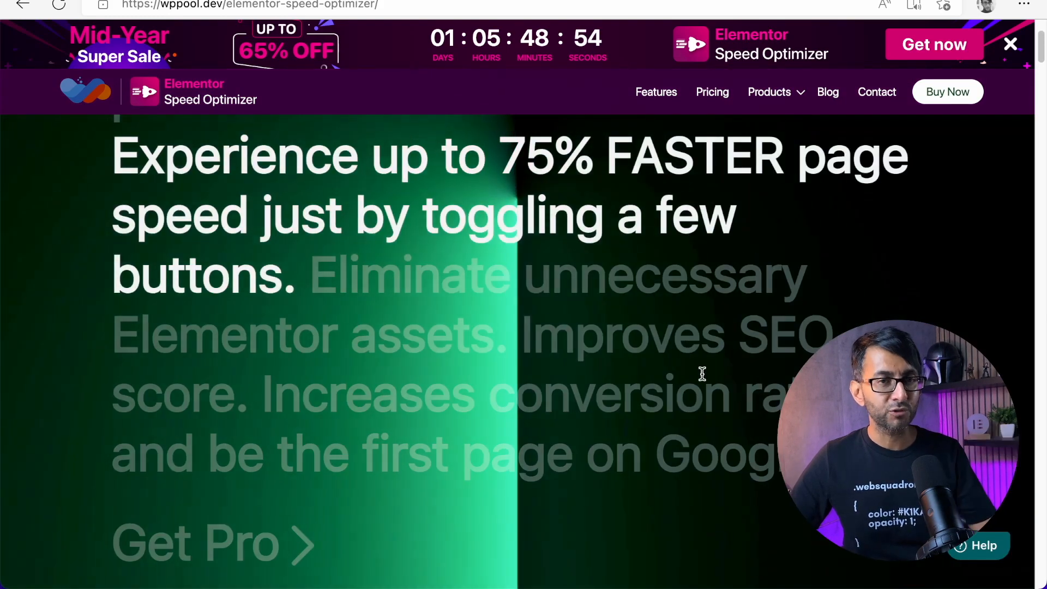
{"action": "scroll", "scroll_direction": "down", "scroll_amount": 3}
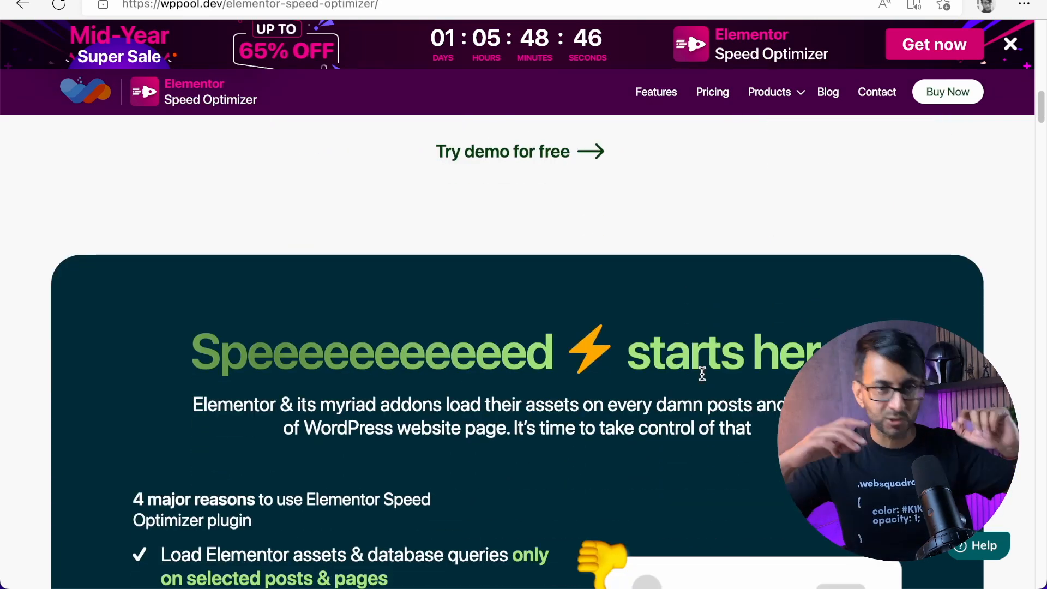
{"action": "scroll", "scroll_direction": "down", "scroll_amount": 3}
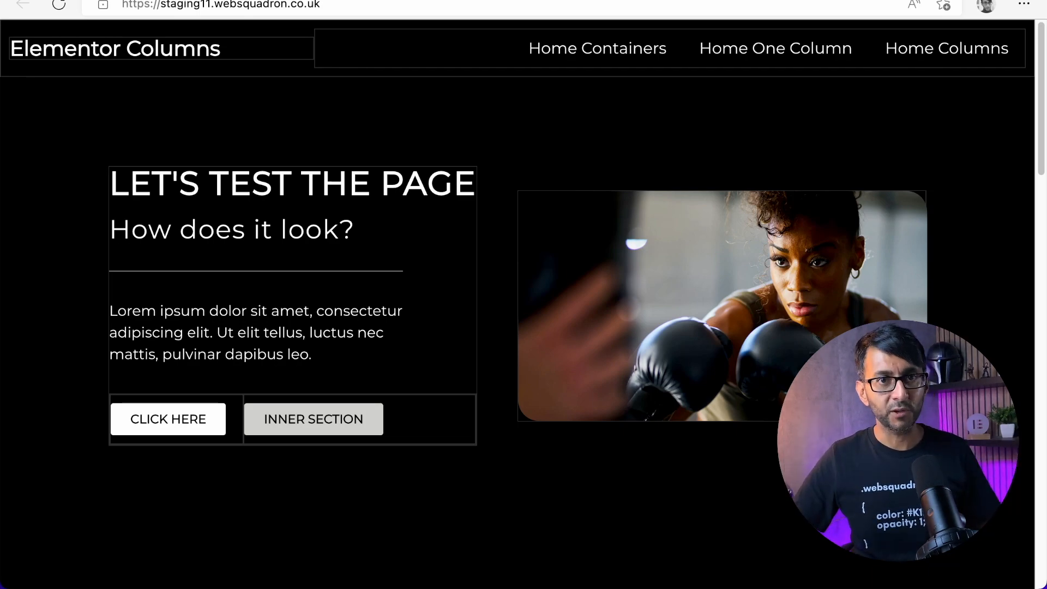
Step: Scroll through the Elementor Columns home page to review its boxing test layout
{"action": "scroll", "scroll_direction": "down", "scroll_amount": 3}
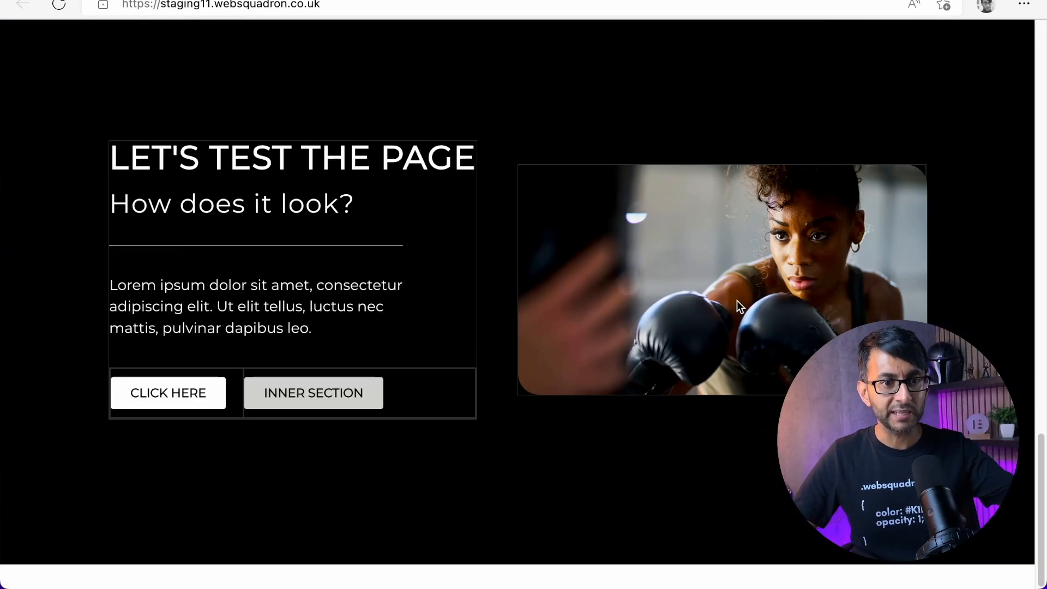
{"action": "scroll", "scroll_direction": "down", "scroll_amount": 3}
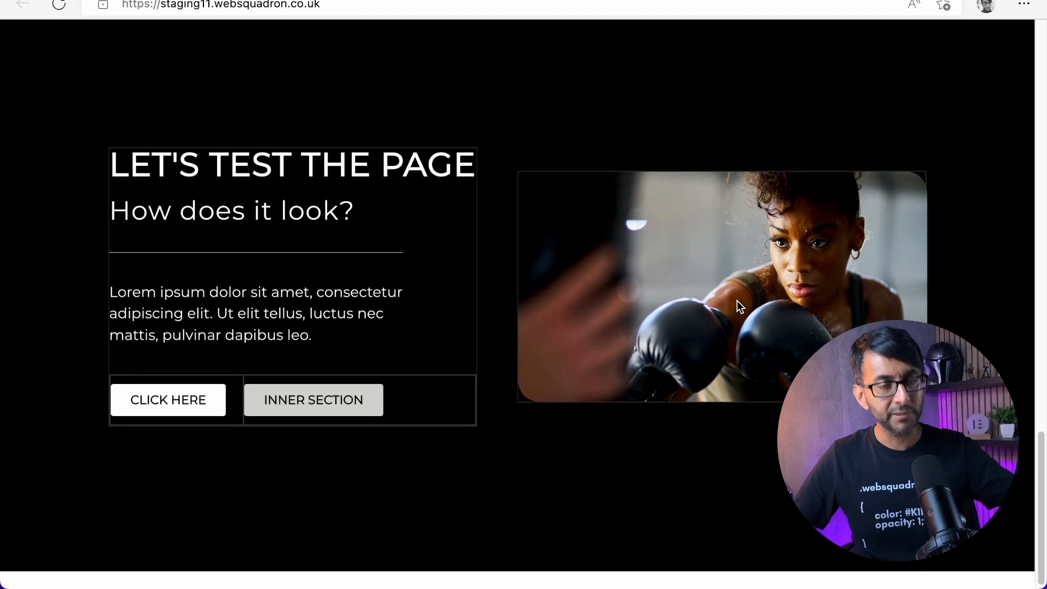
{"action": "scroll", "scroll_direction": "down", "scroll_amount": 3}
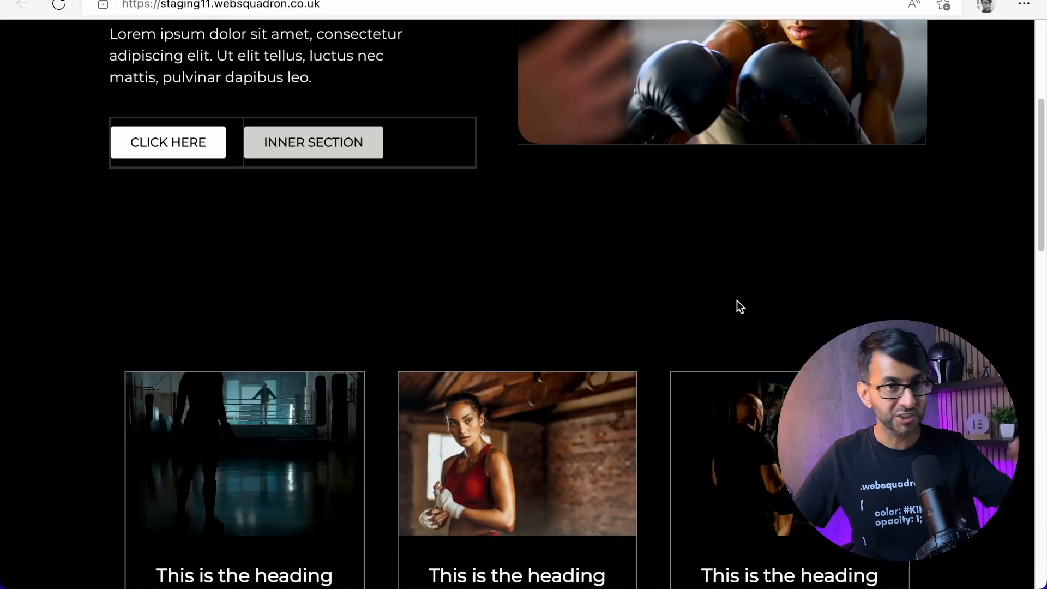
{"action": "scroll", "scroll_direction": "up", "scroll_amount": 3}
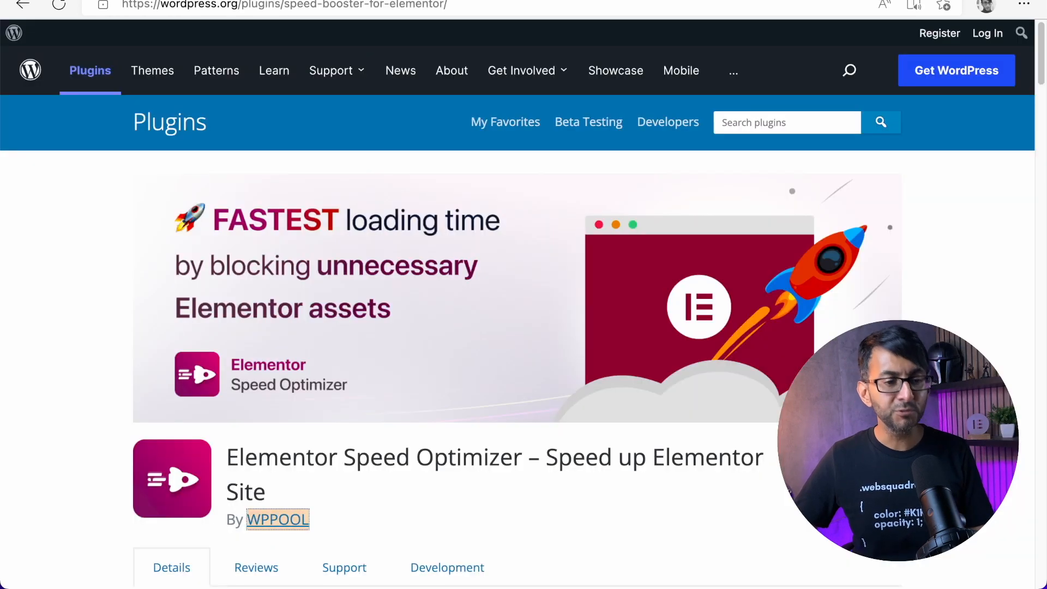
{"action": "mouse_move", "coordinate": [553, 112]}
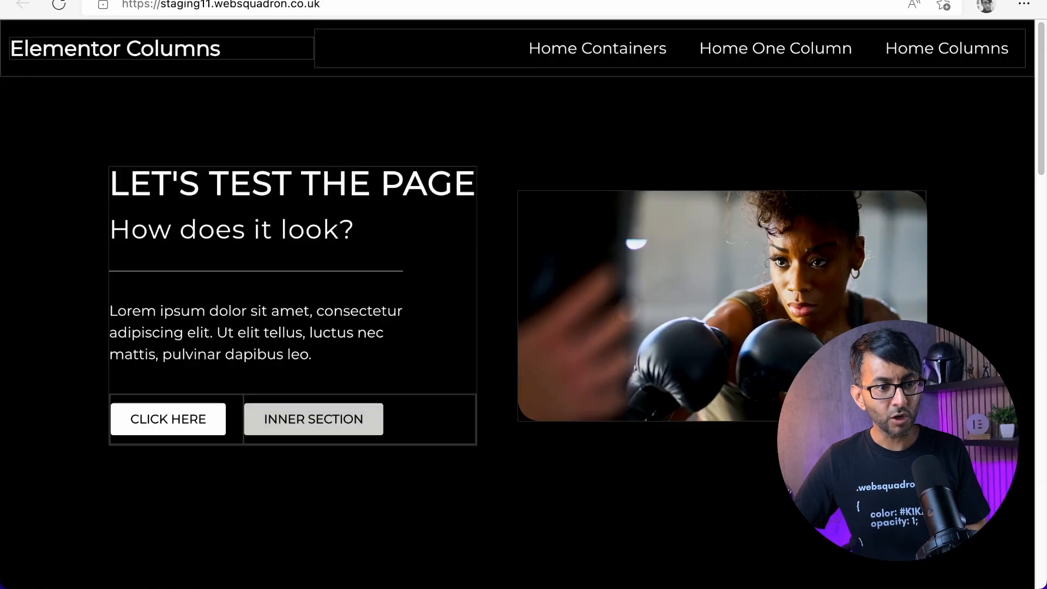
Step: Show the Home One Column test page and scroll through its unstyled plain WordPress content
{"action": "left_click", "coordinate": [775, 48]}
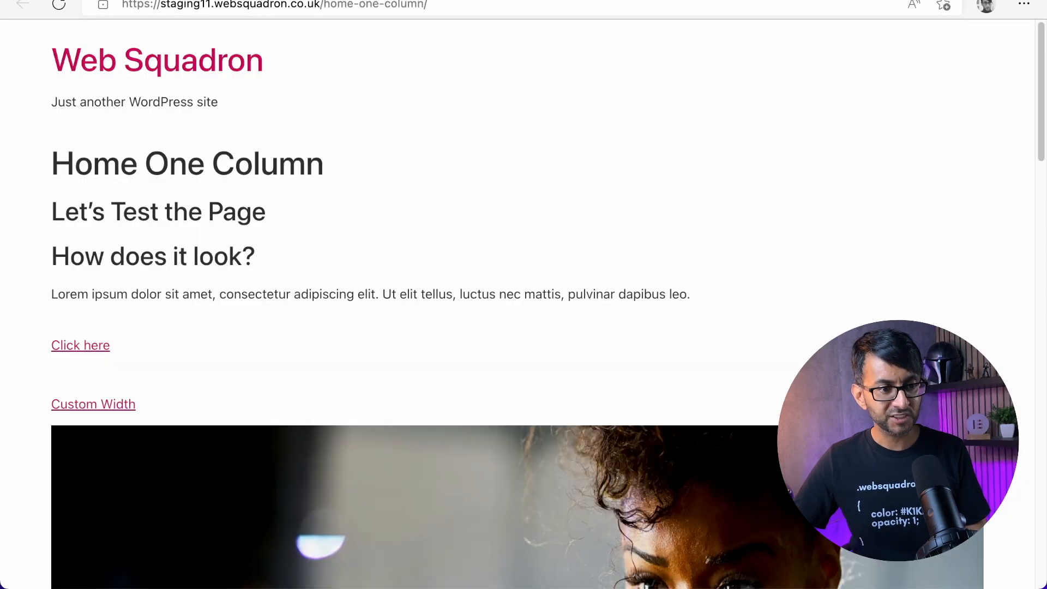
{"action": "scroll", "scroll_direction": "down", "scroll_amount": 3}
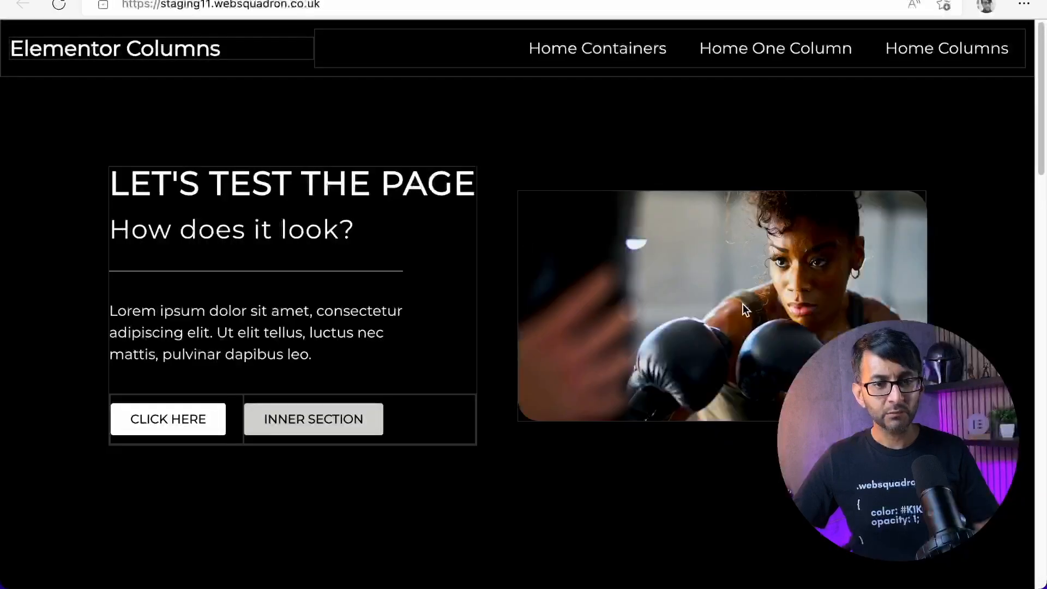
{"action": "scroll", "scroll_direction": "down", "scroll_amount": 3}
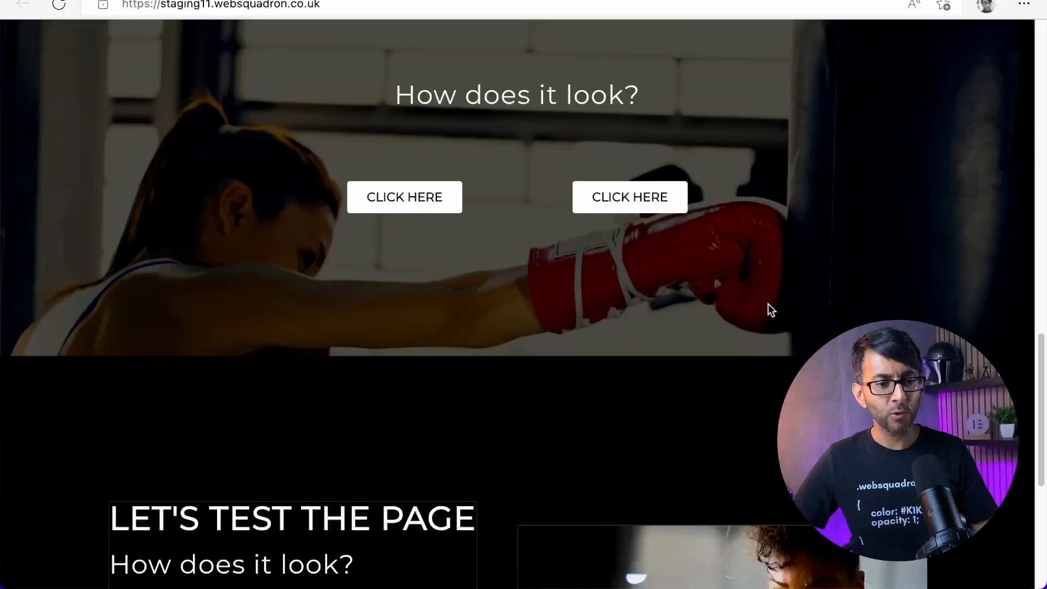
{"action": "scroll", "scroll_direction": "down", "scroll_amount": 3}
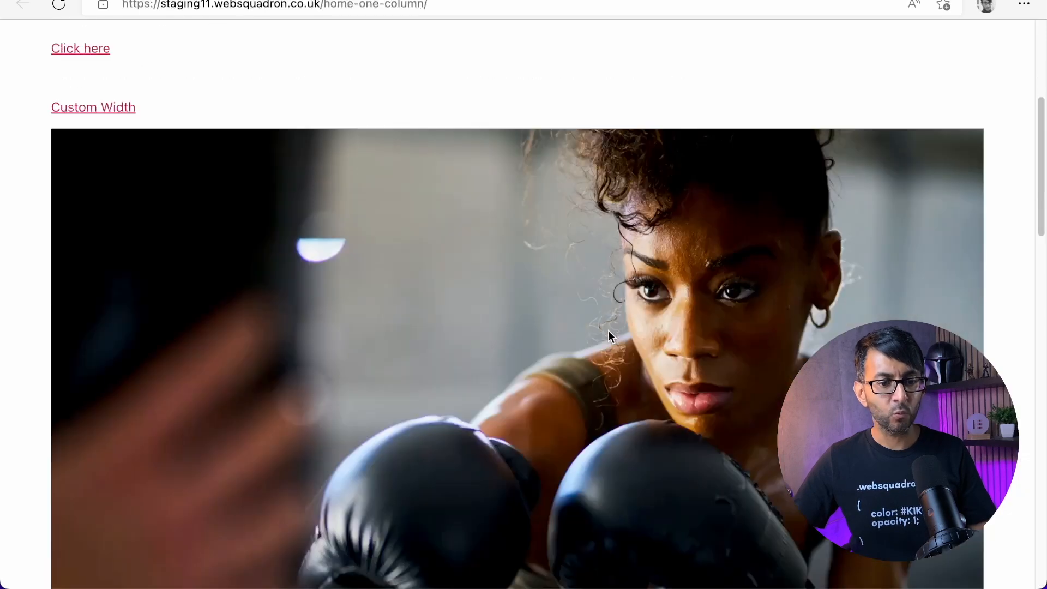
{"action": "scroll", "scroll_direction": "down", "scroll_amount": 3}
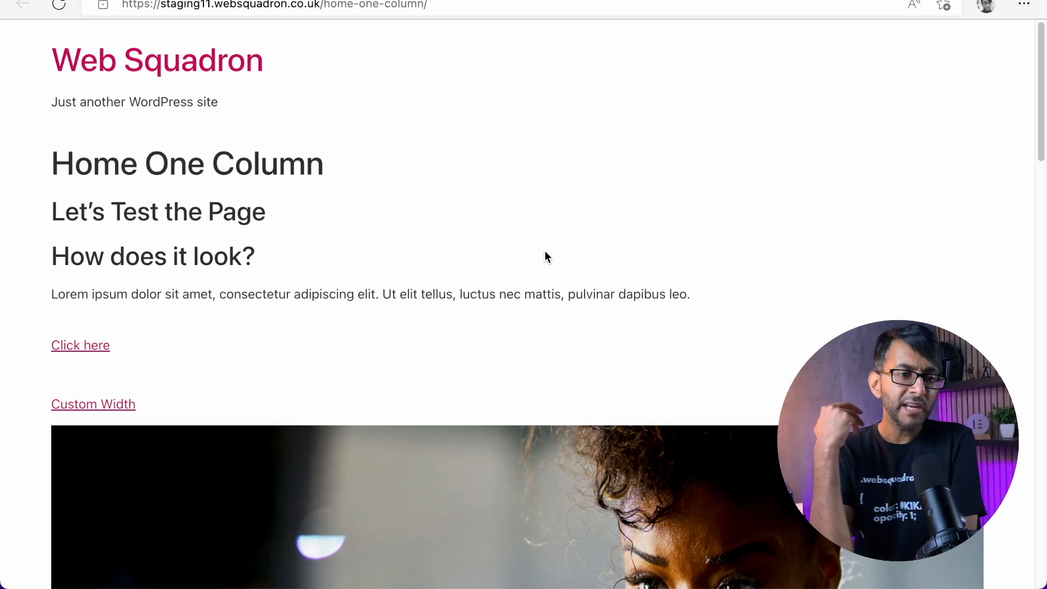
{"action": "mouse_move", "coordinate": [583, 247]}
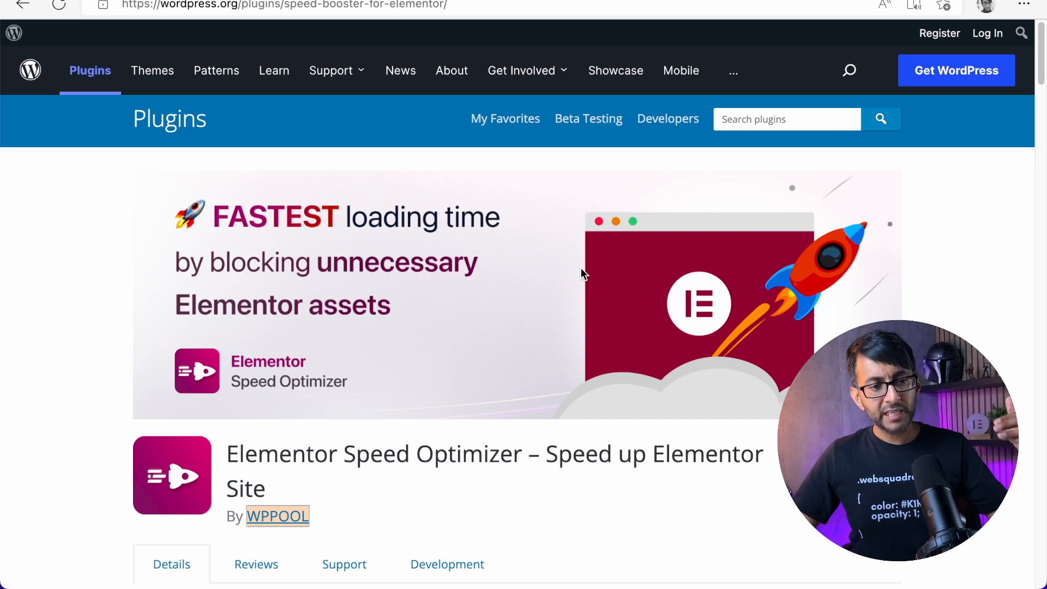
{"action": "mouse_move", "coordinate": [415, 328]}
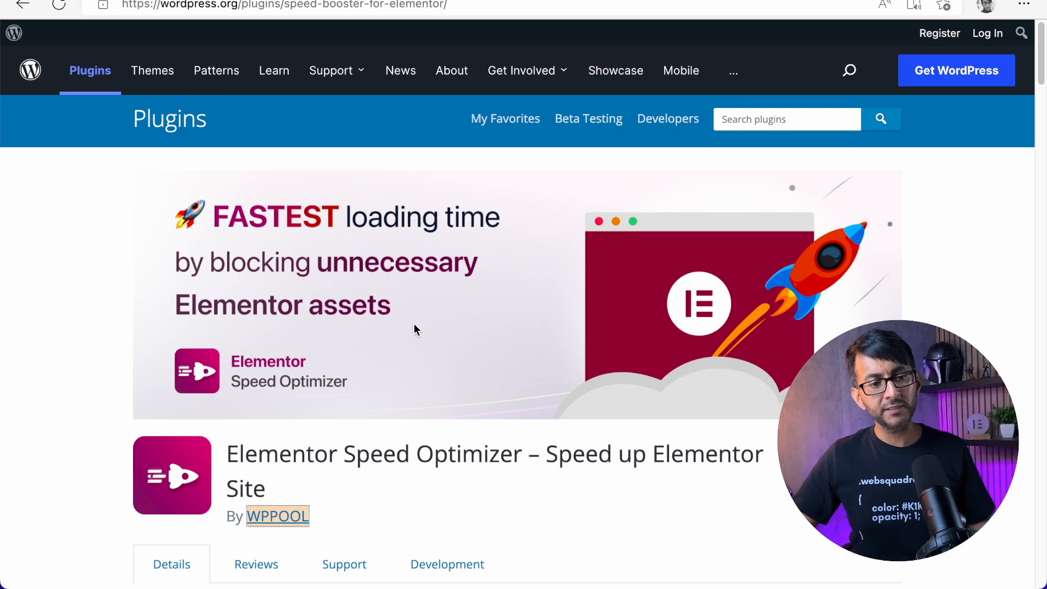
{"action": "mouse_move", "coordinate": [415, 352]}
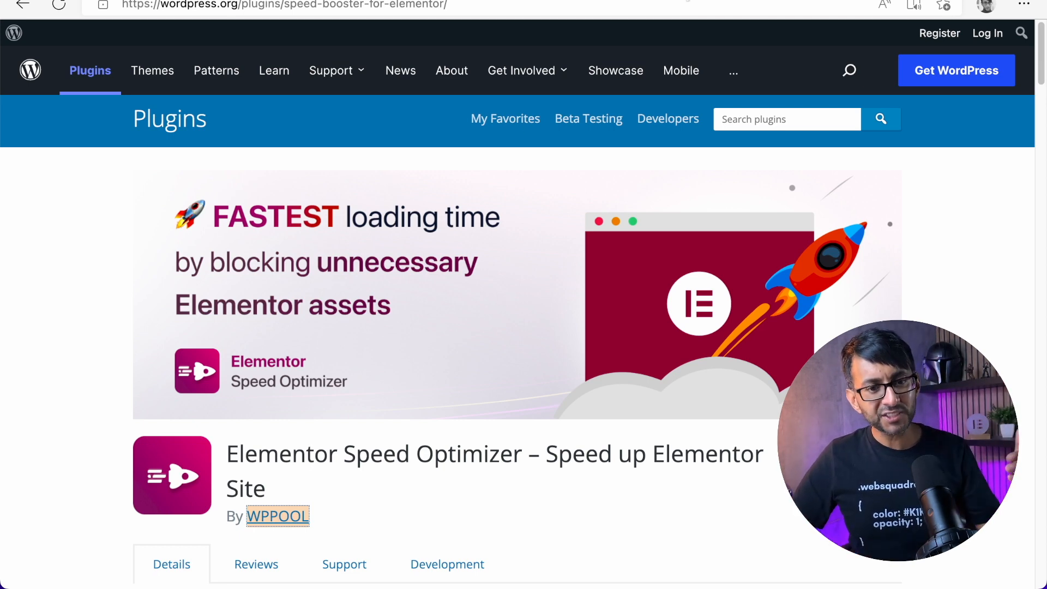
Step: Follow the WPPOOL author link from the listing to the product site's hero section
{"action": "left_click", "coordinate": [277, 516]}
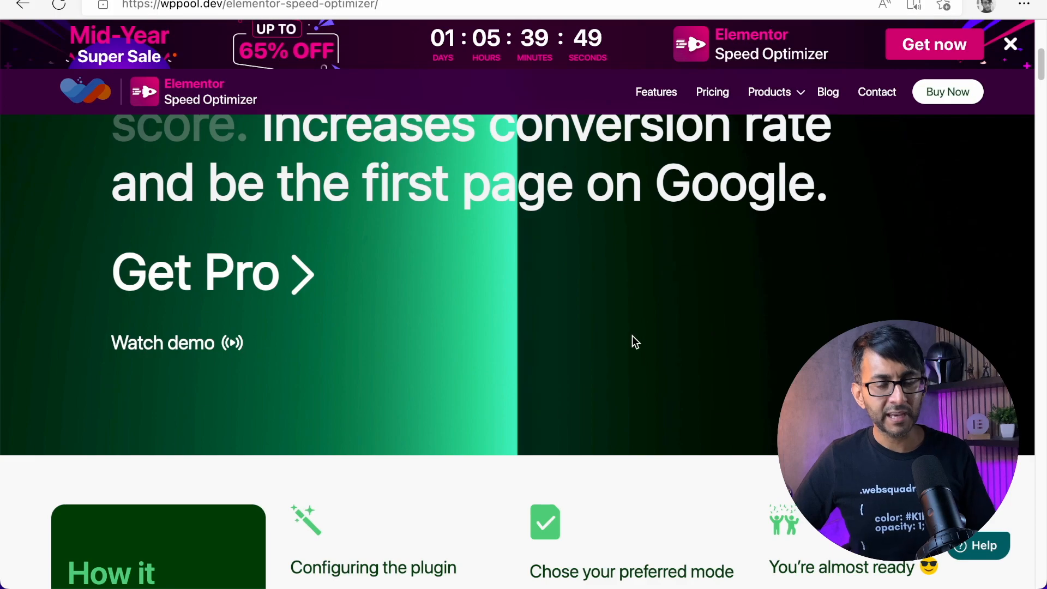
Step: Scroll the wppool.dev page down to the Blacklist Mode and Whitelist Mode features
{"action": "scroll", "scroll_direction": "down", "scroll_amount": 3}
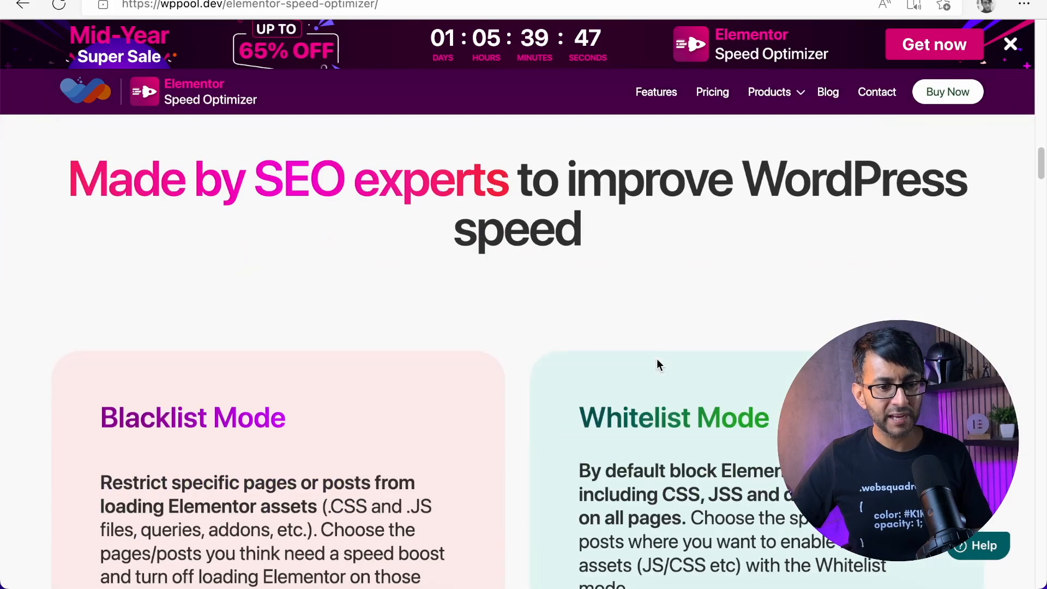
{"action": "scroll", "scroll_direction": "down", "scroll_amount": 3}
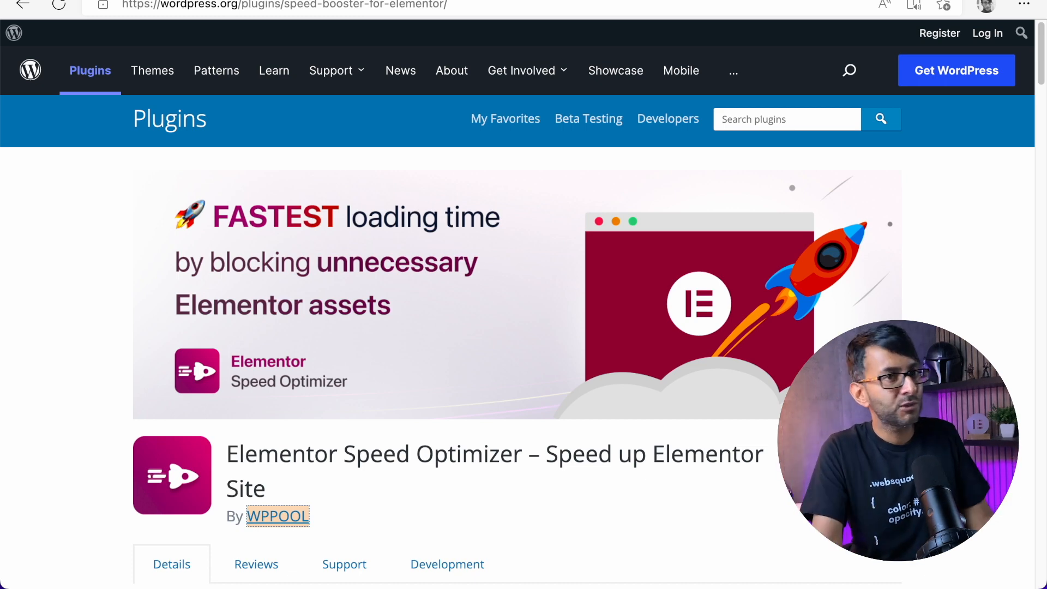
{"action": "mouse_move", "coordinate": [391, 401]}
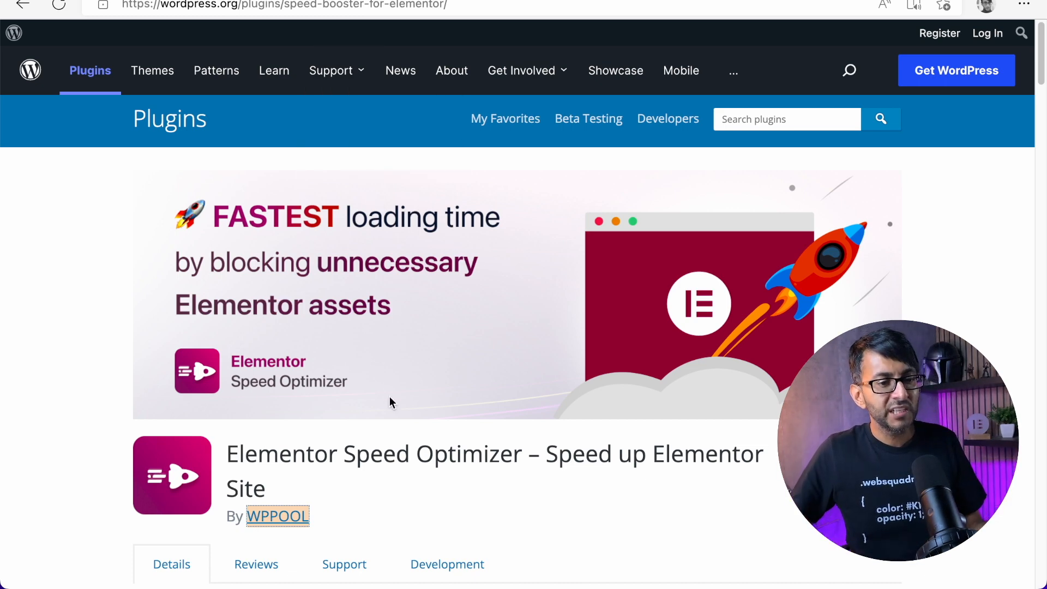
Step: Scroll the WordPress.org listing down to its Description section with version and install details
{"action": "scroll", "scroll_direction": "down", "scroll_amount": 3}
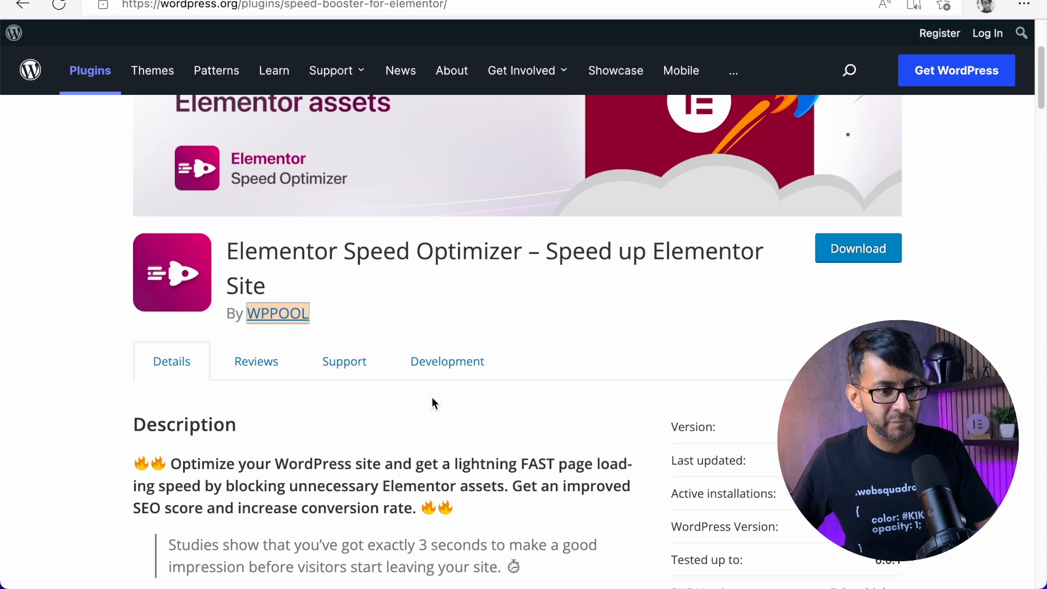
{"action": "mouse_move", "coordinate": [447, 315]}
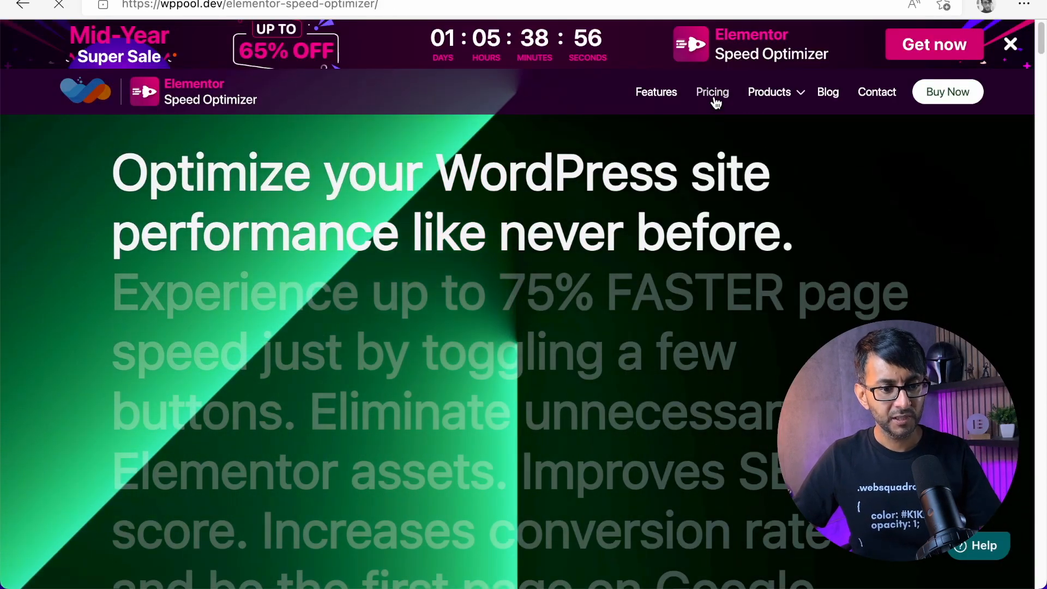
Step: View the Pricing page's Essential, Expert, Studio and Agency plans, then return to the unstyled test page
{"action": "left_click", "coordinate": [713, 91]}
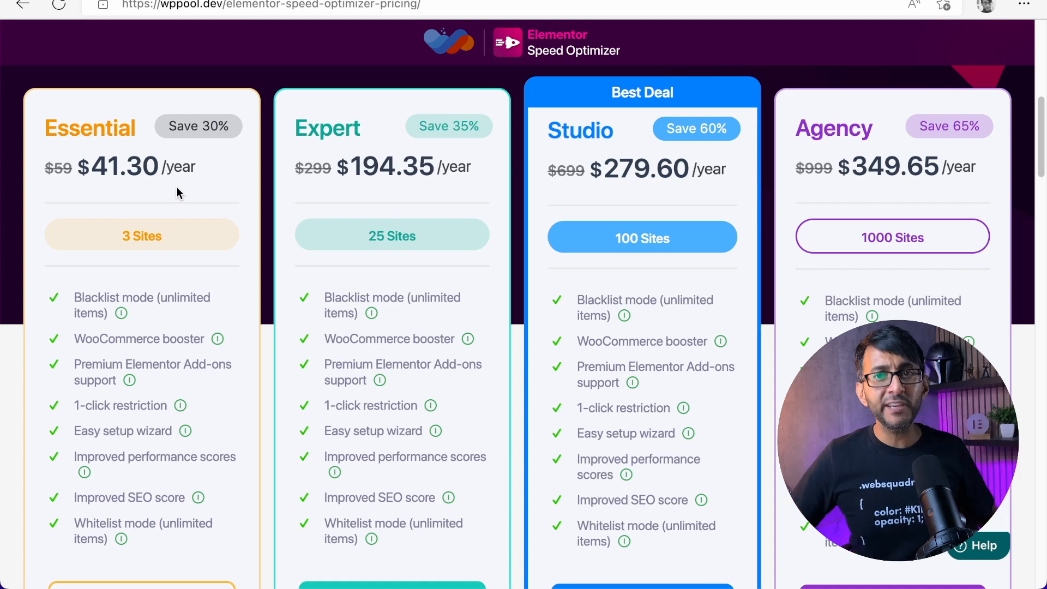
{"action": "scroll", "scroll_direction": "down", "scroll_amount": 3}
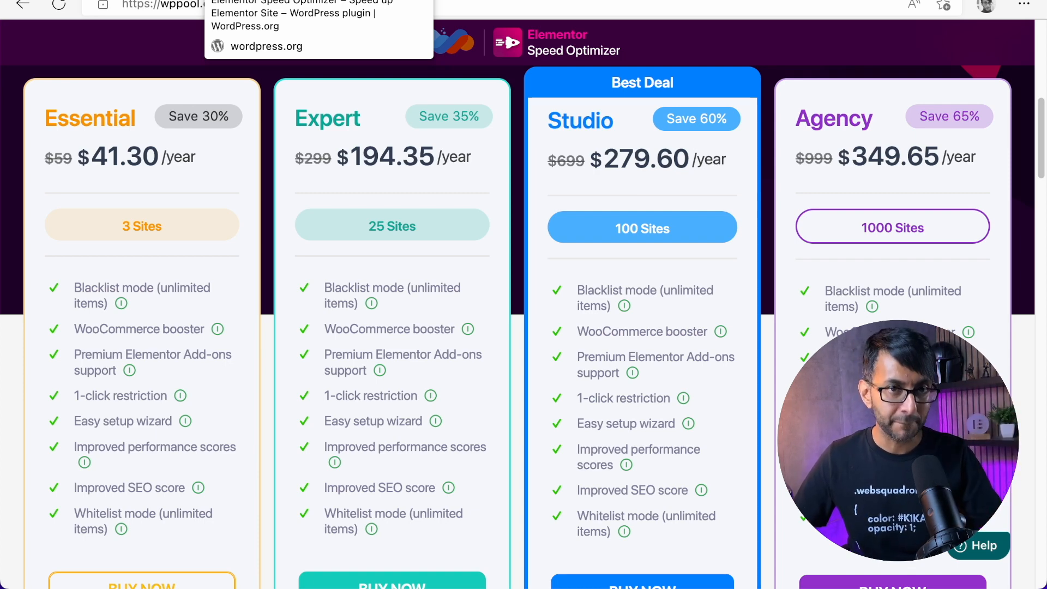
{"action": "left_click", "coordinate": [220, 5]}
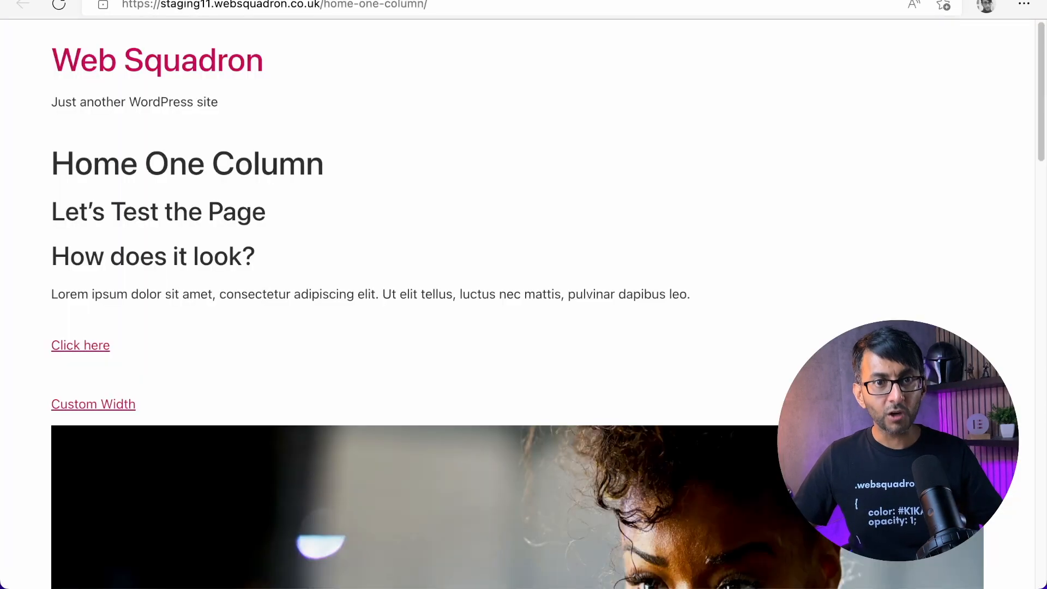
{"action": "mouse_move", "coordinate": [487, 104]}
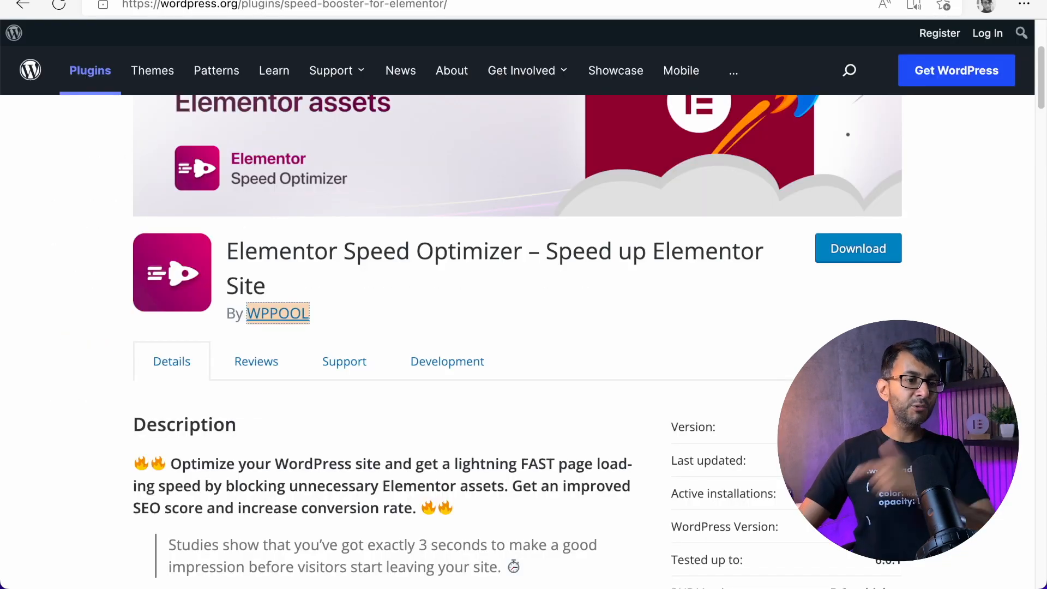
{"action": "scroll", "scroll_direction": "down", "scroll_amount": 3}
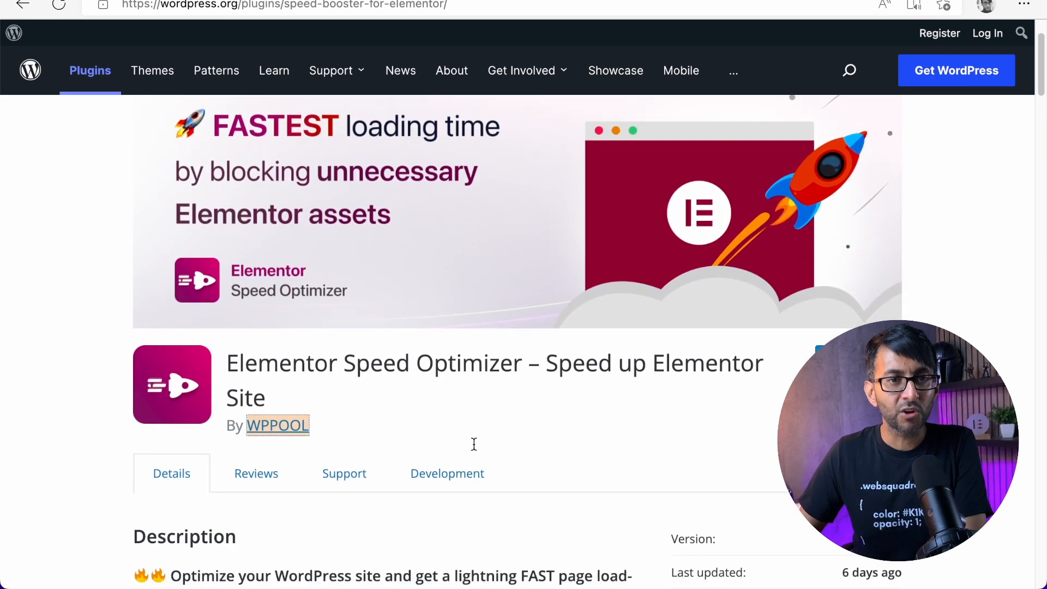
{"action": "mouse_move", "coordinate": [476, 450]}
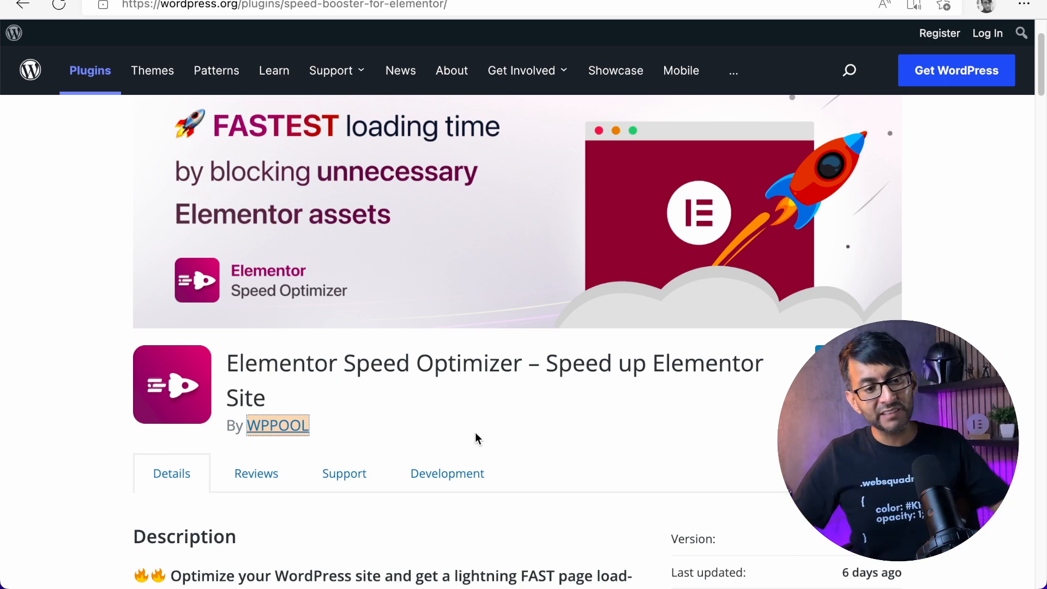
{"action": "scroll", "scroll_direction": "down", "scroll_amount": 3}
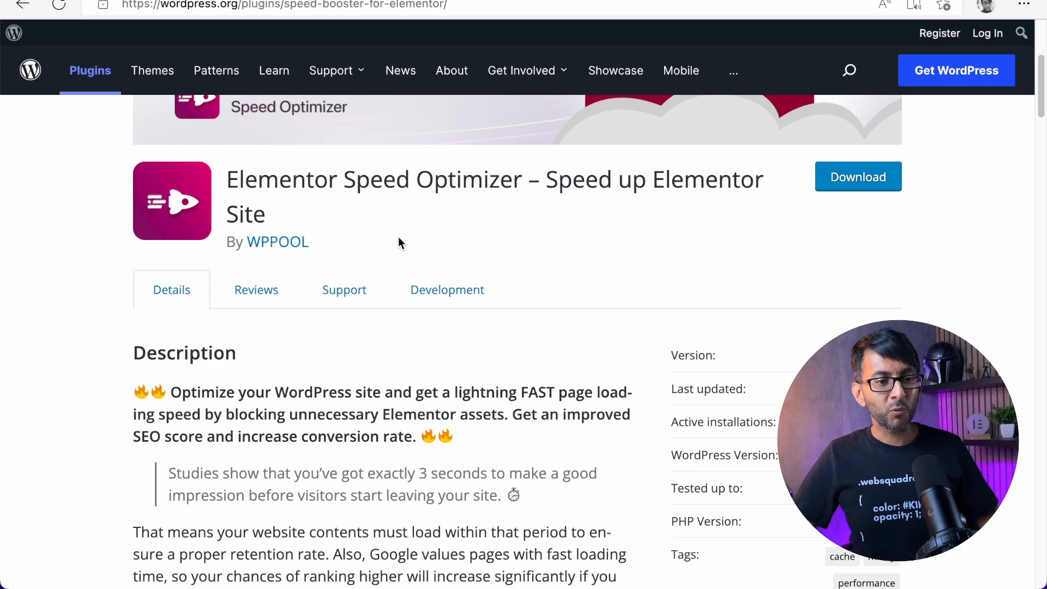